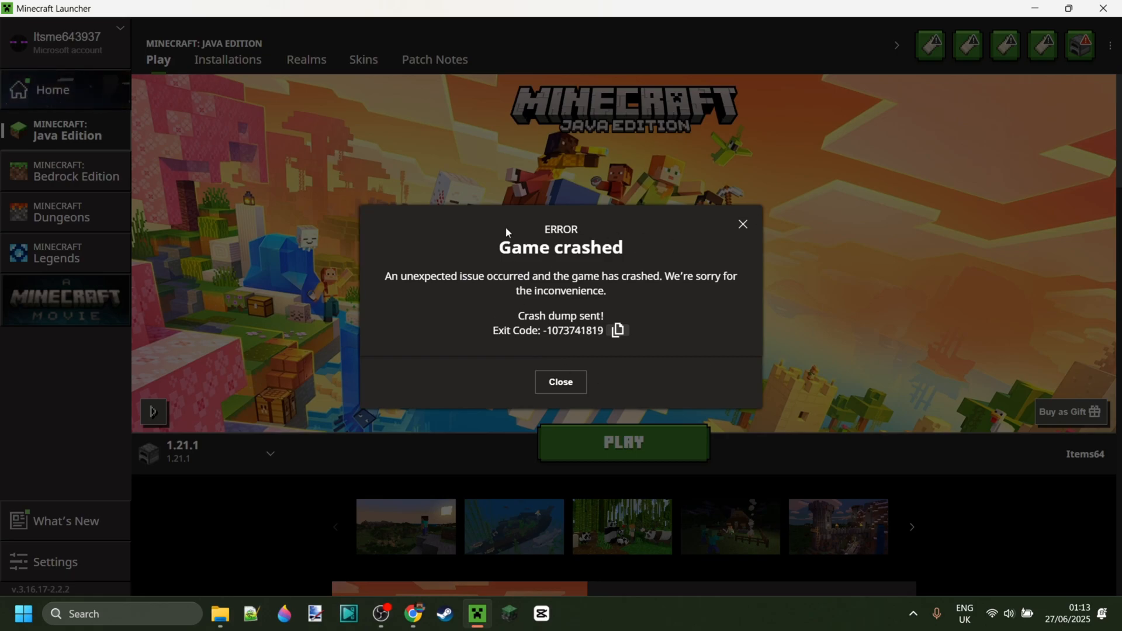
pyautogui.moveTo(553, 346)
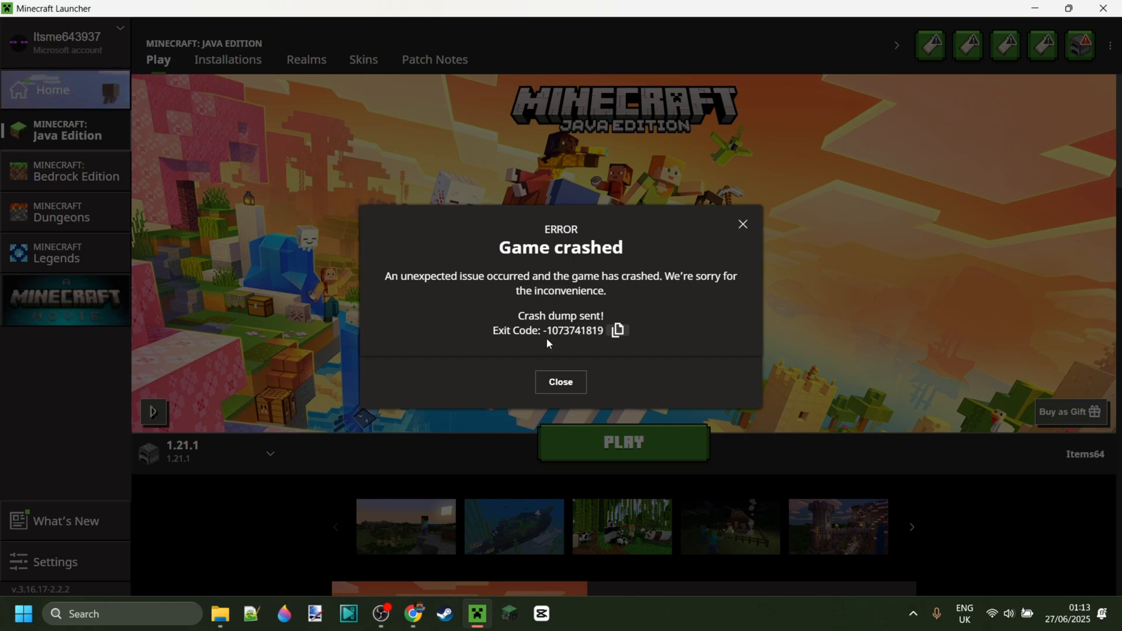
pyautogui.moveTo(576, 342)
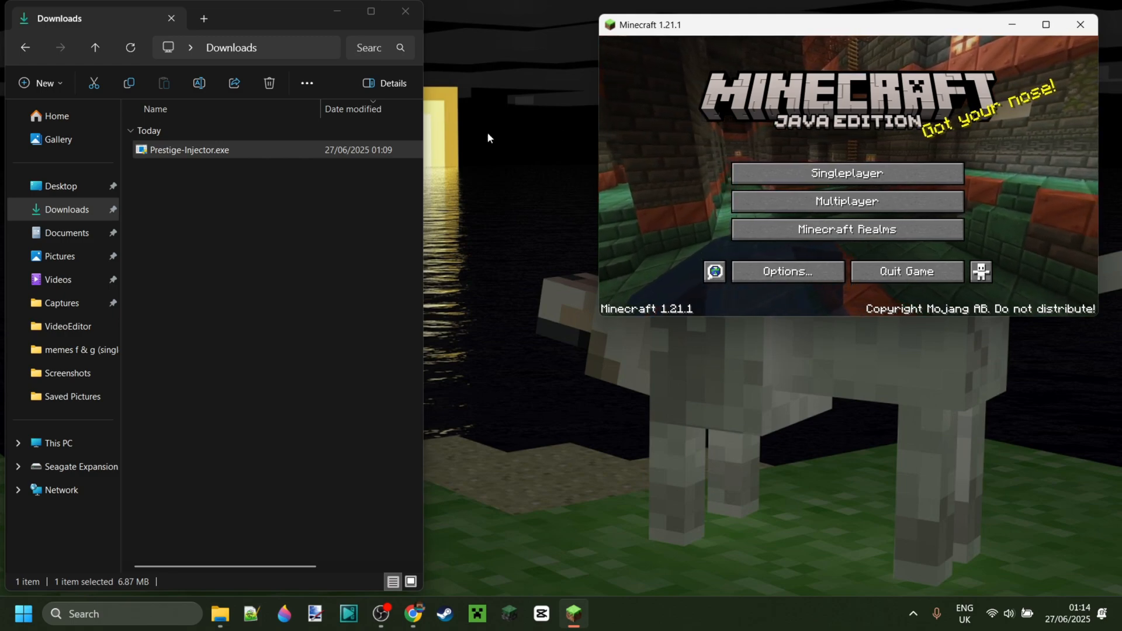
# Launch Prestige-Injector.exe, inject into Minecraft 1.21.1, then close the injector after the crash
pyautogui.doubleClick(190, 150)
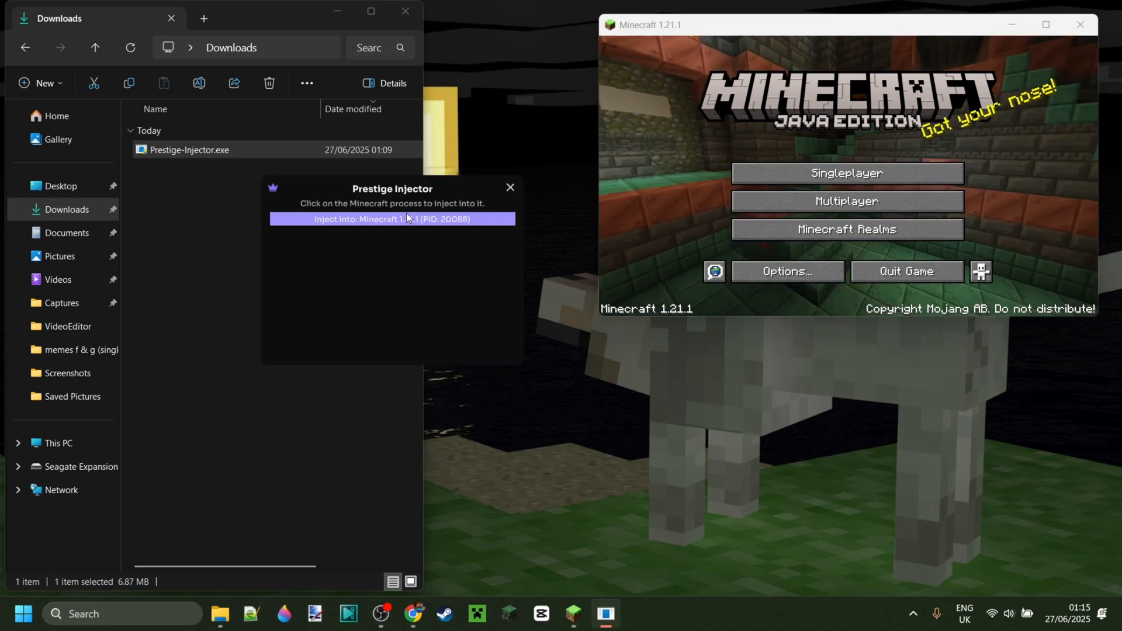
pyautogui.click(391, 218)
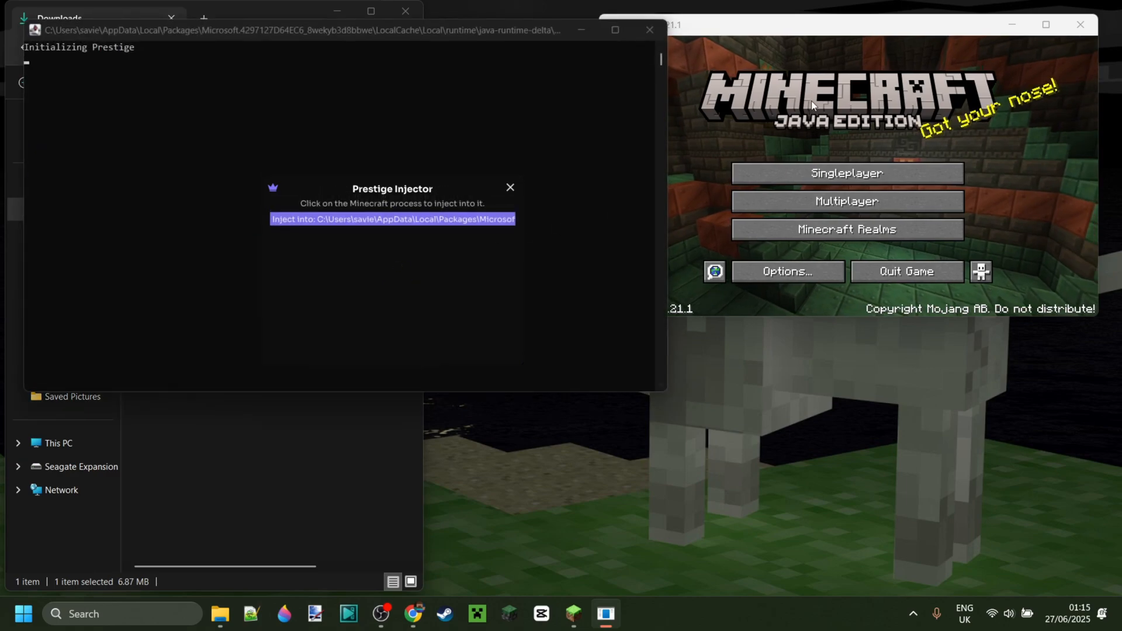
pyautogui.moveTo(843, 69)
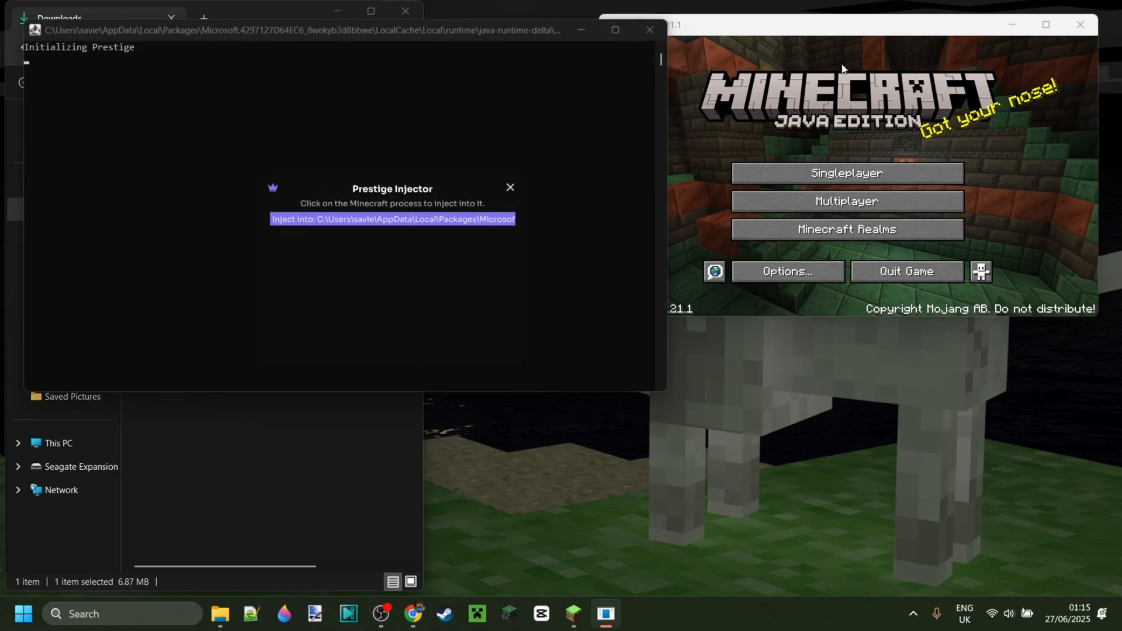
pyautogui.moveTo(827, 46)
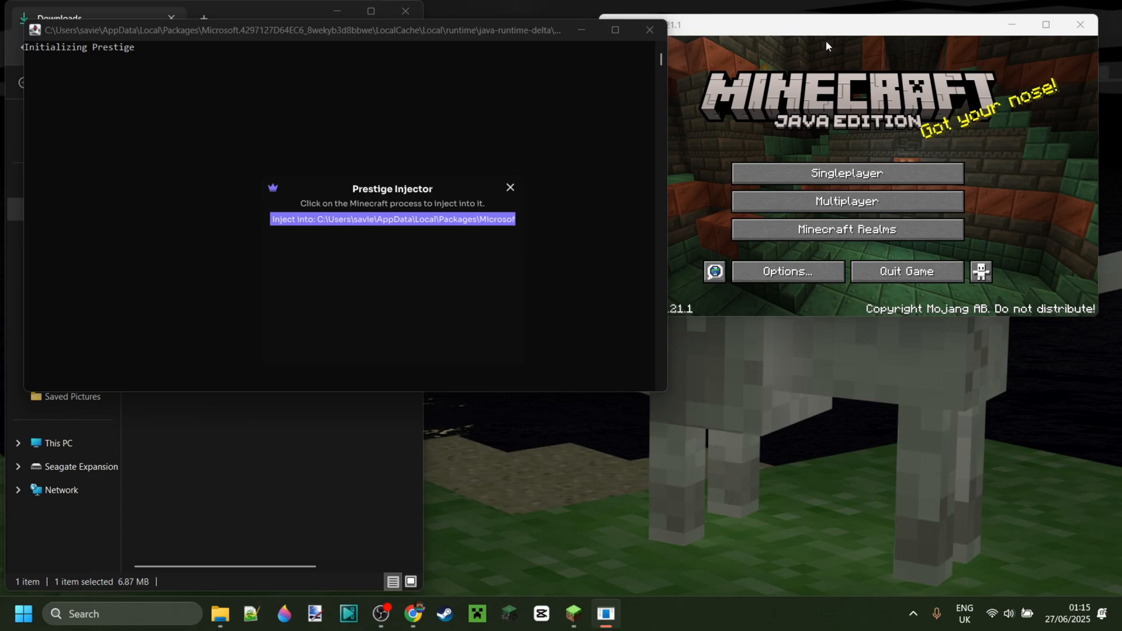
pyautogui.moveTo(809, 71)
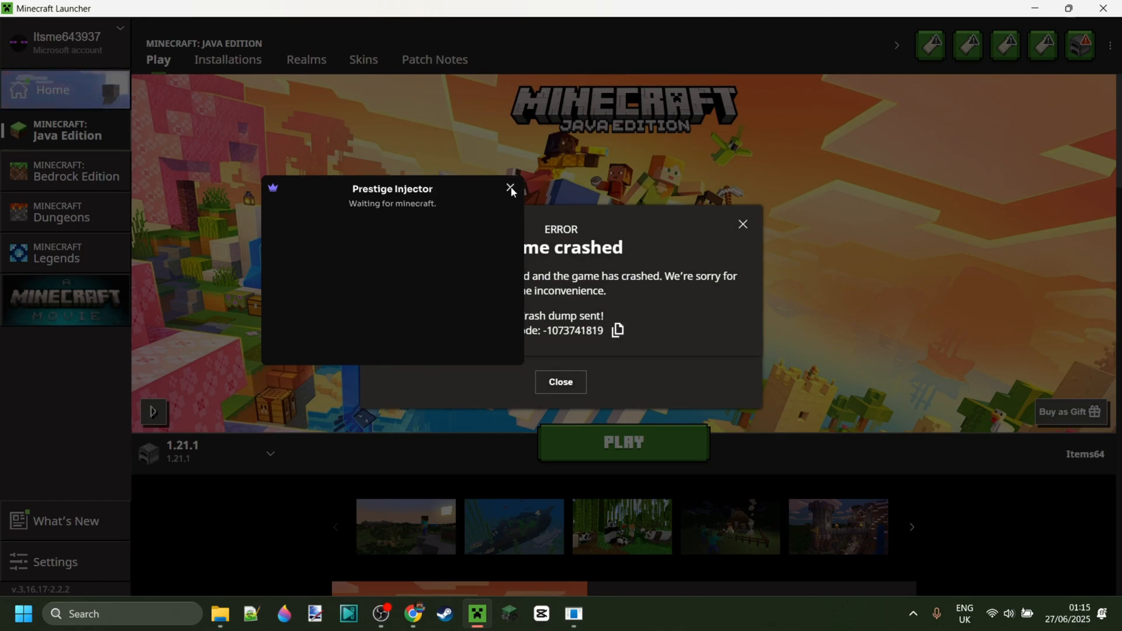
pyautogui.click(511, 187)
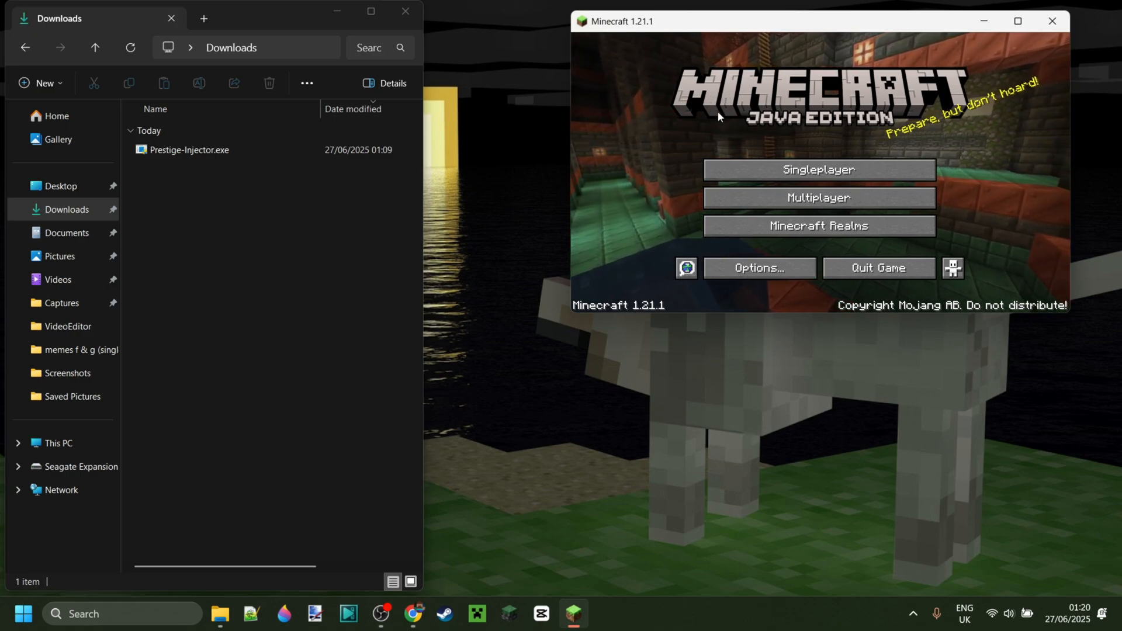
# Bring up the Windows Game Bar overlay with Win+G while Minecraft idles at the title screen
pyautogui.press('Win+G')
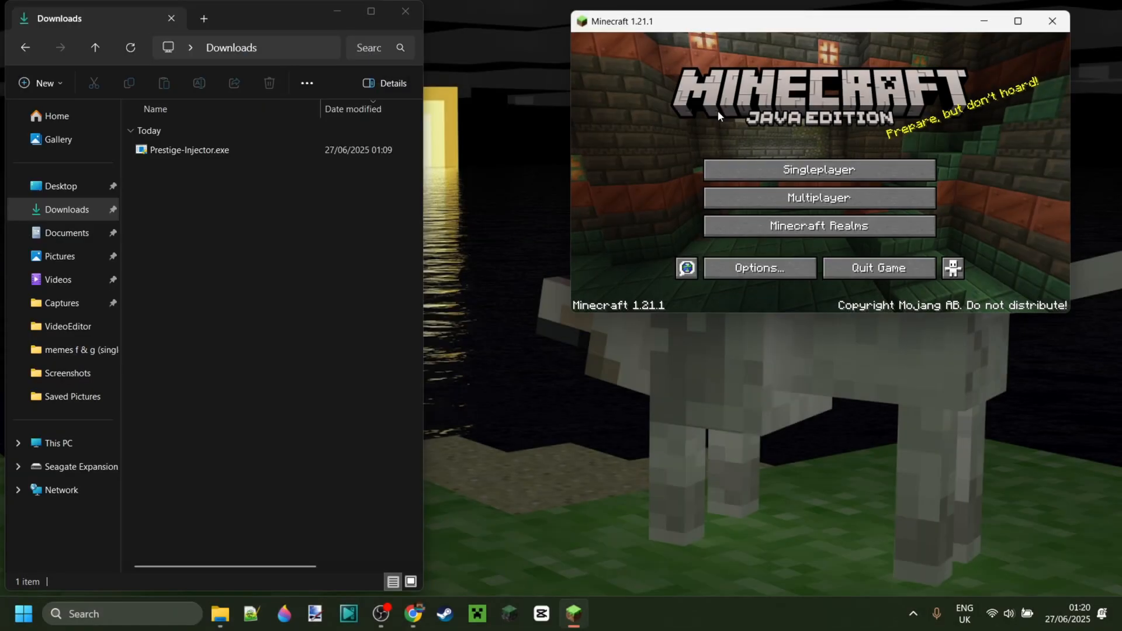
pyautogui.moveTo(578, 205)
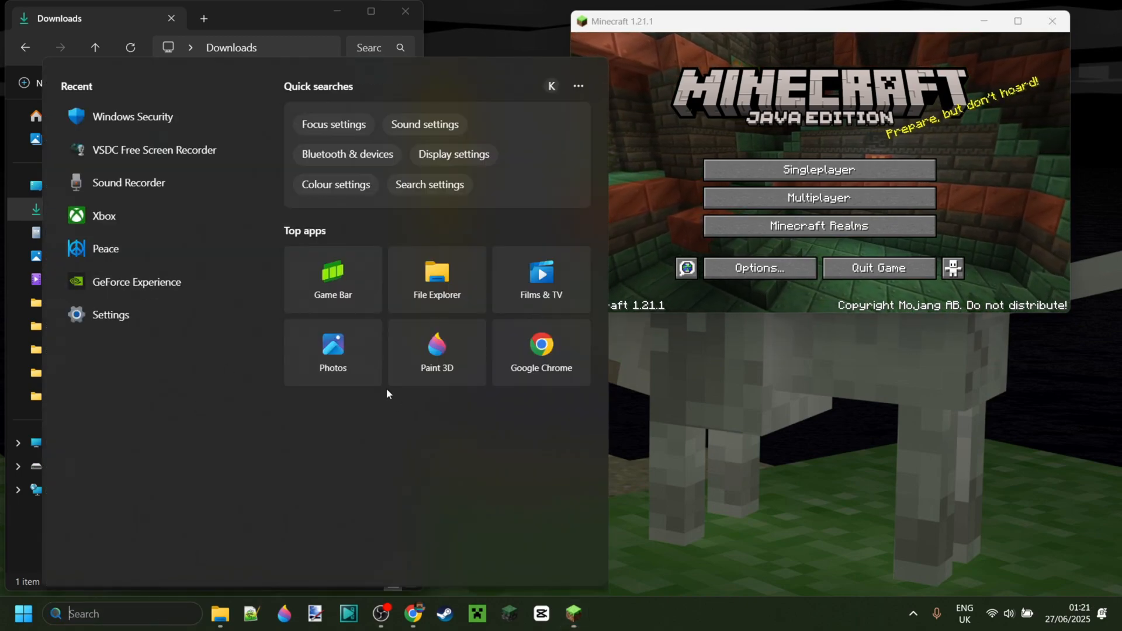
# Find Task Manager via search for 'task', locate the Game Bar process and end it
pyautogui.write('task')
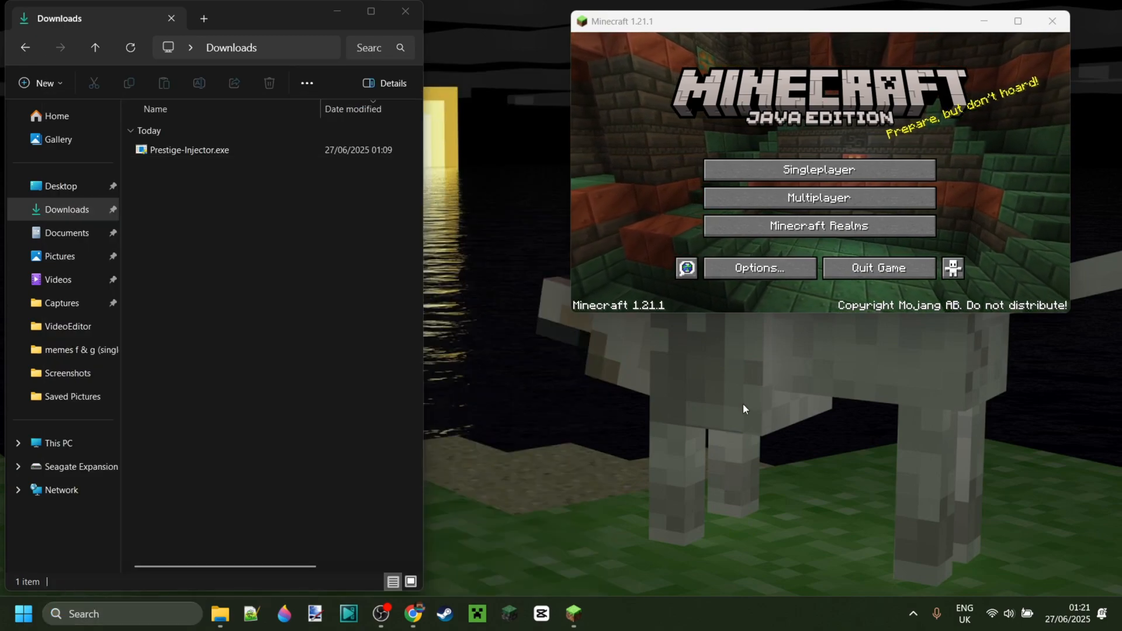
pyautogui.click(604, 614)
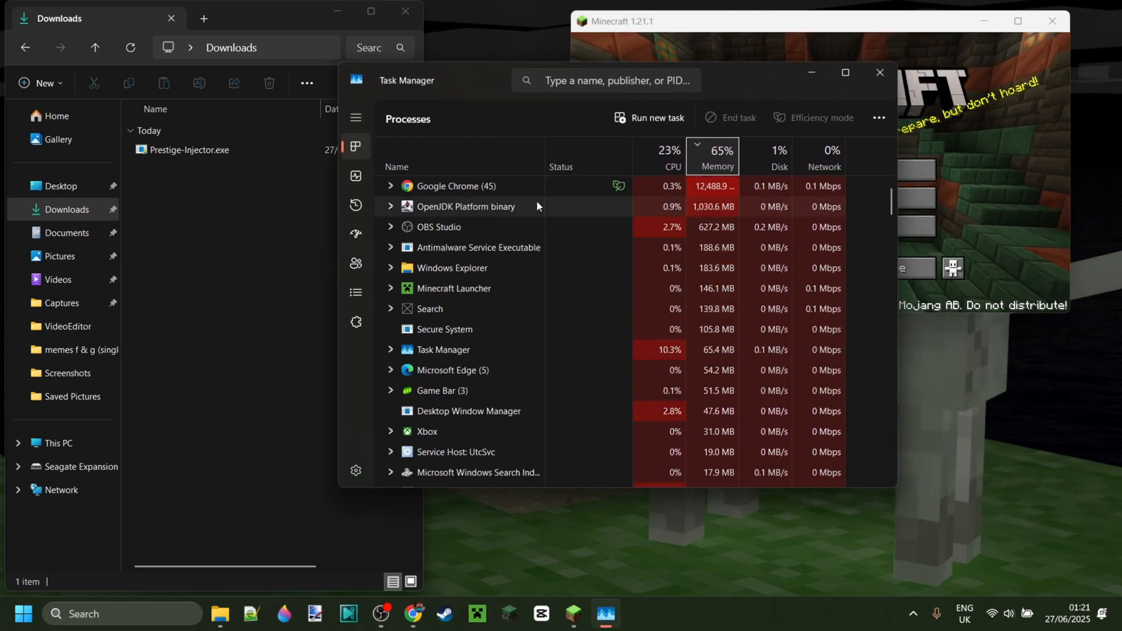
pyautogui.scroll(-3)
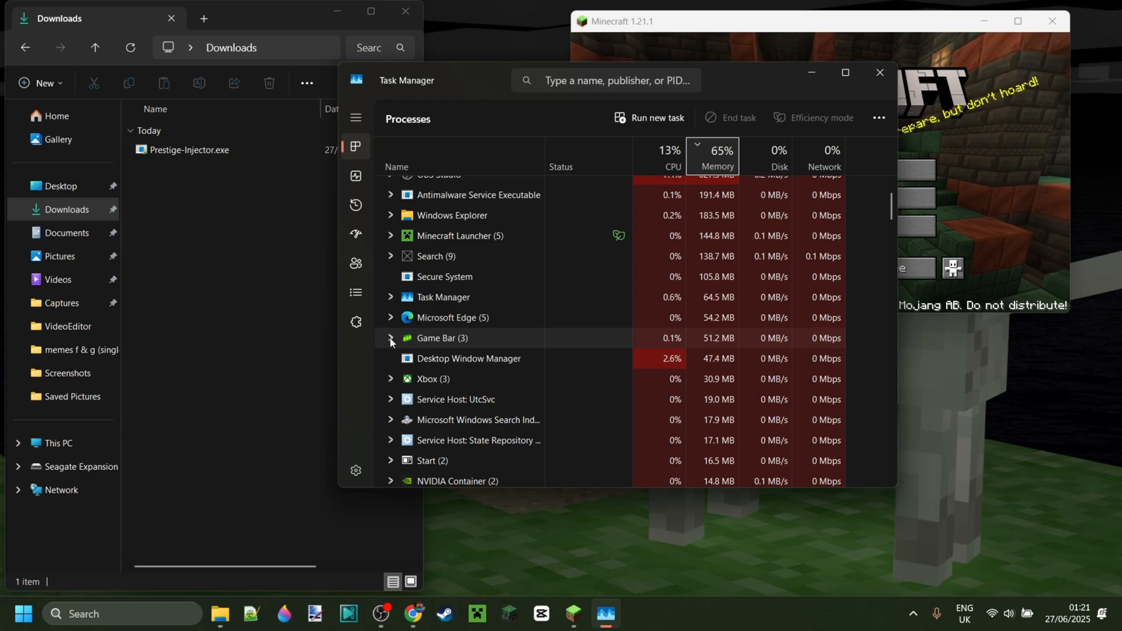
pyautogui.moveTo(442, 346)
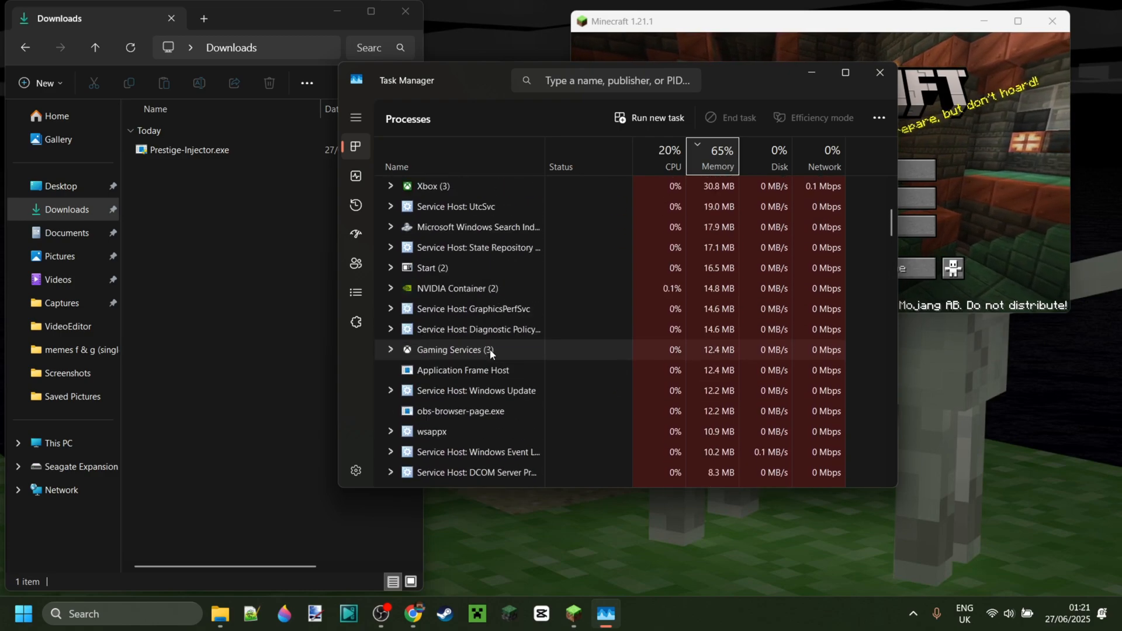
pyautogui.click(713, 154)
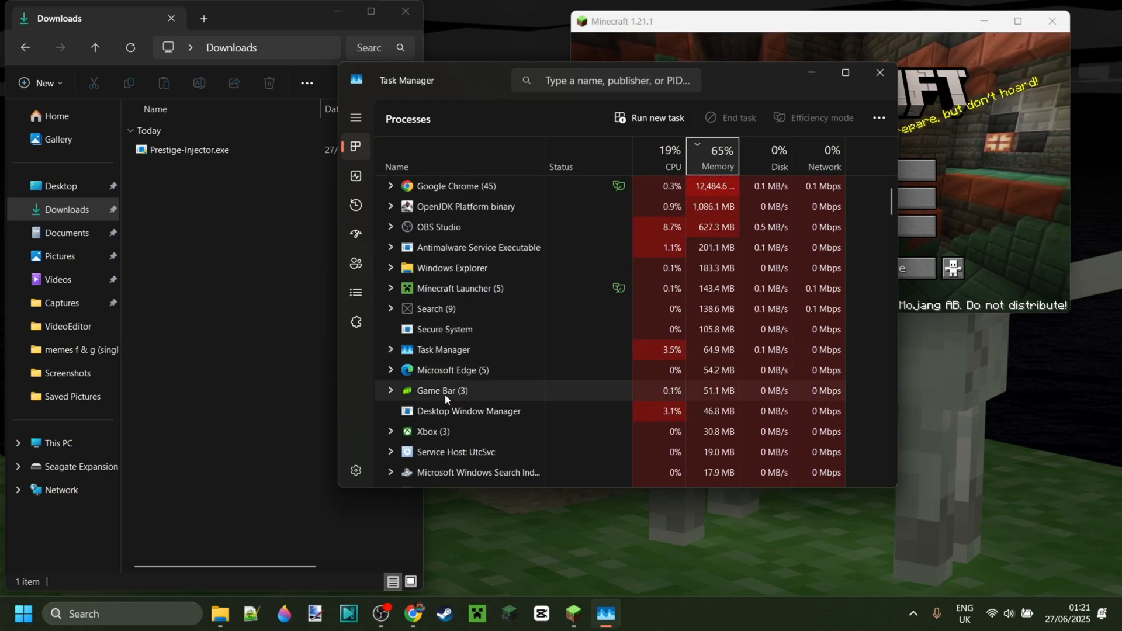
pyautogui.rightClick(456, 186)
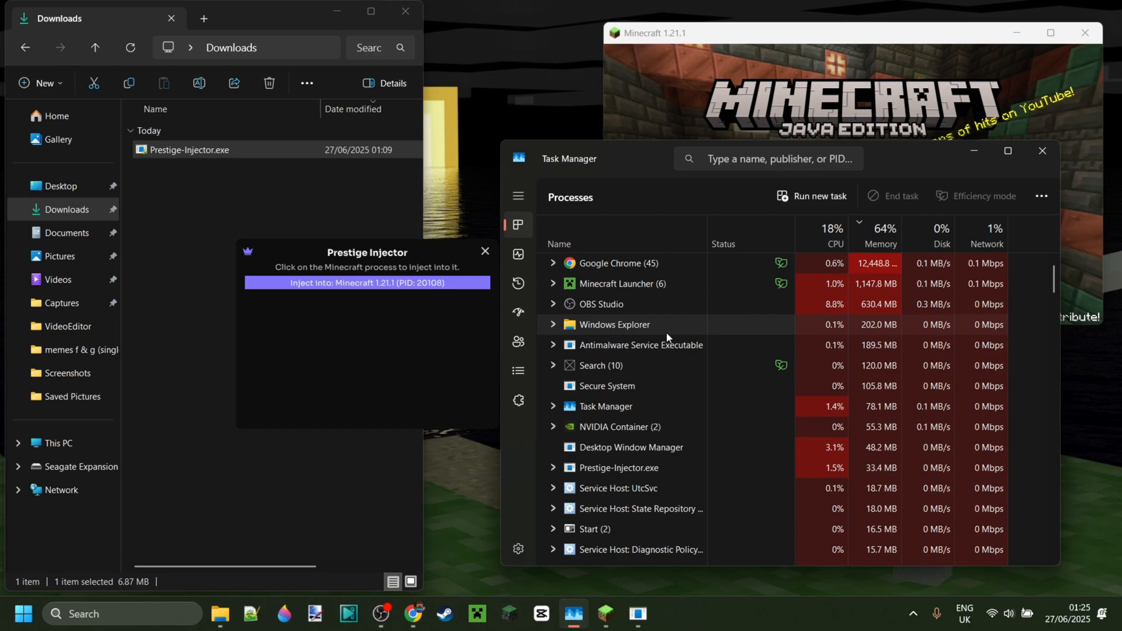
# Switch Task Manager to the Details page and look through the executables for Minecraft.exe
pyautogui.click(518, 195)
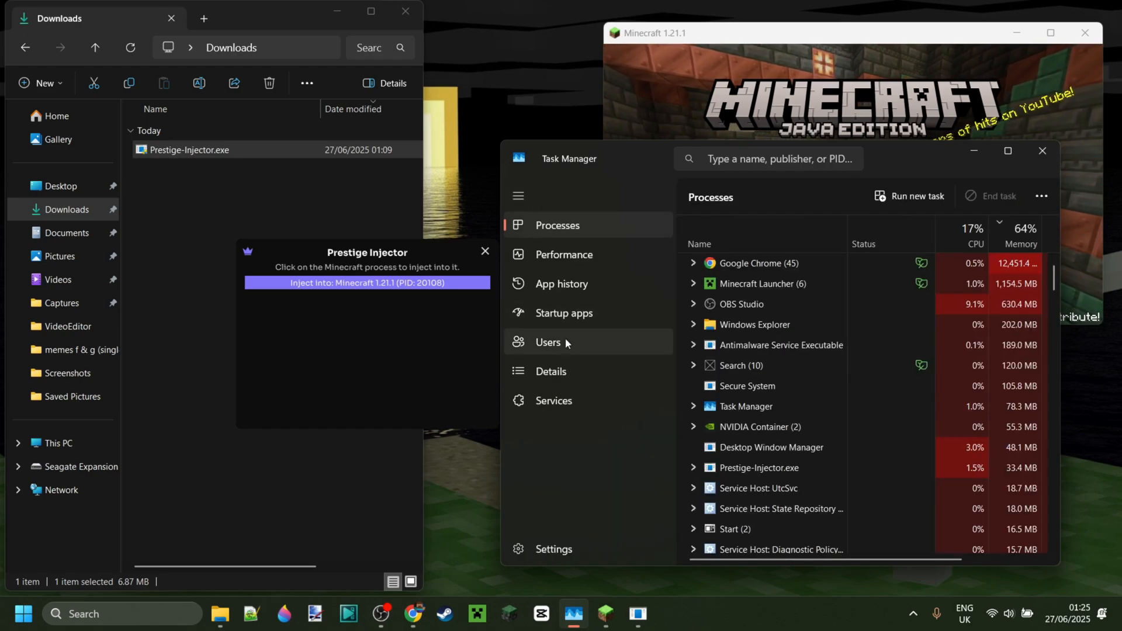
pyautogui.click(551, 371)
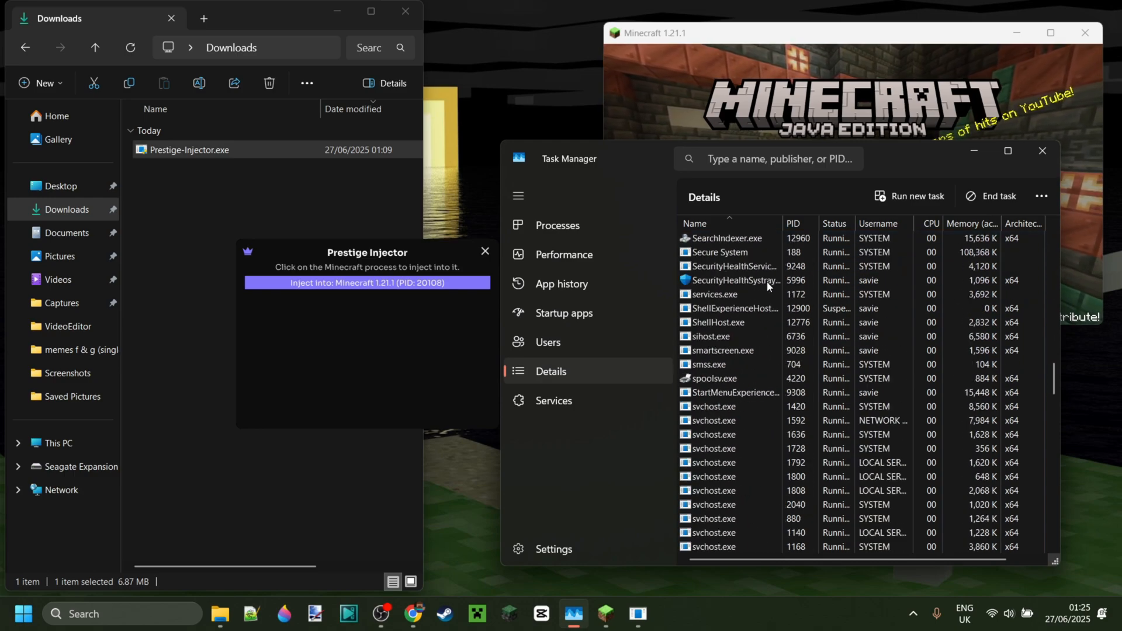
pyautogui.scroll(-3)
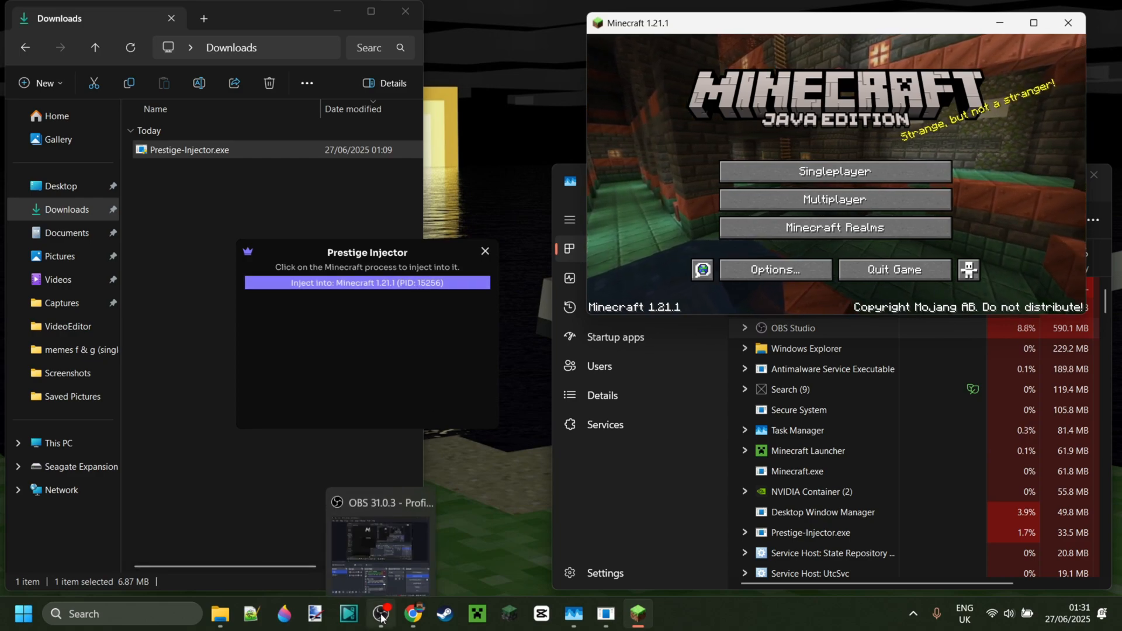
# Bring the OBS Studio window forward from the taskbar, showing its ongoing recording
pyautogui.click(381, 614)
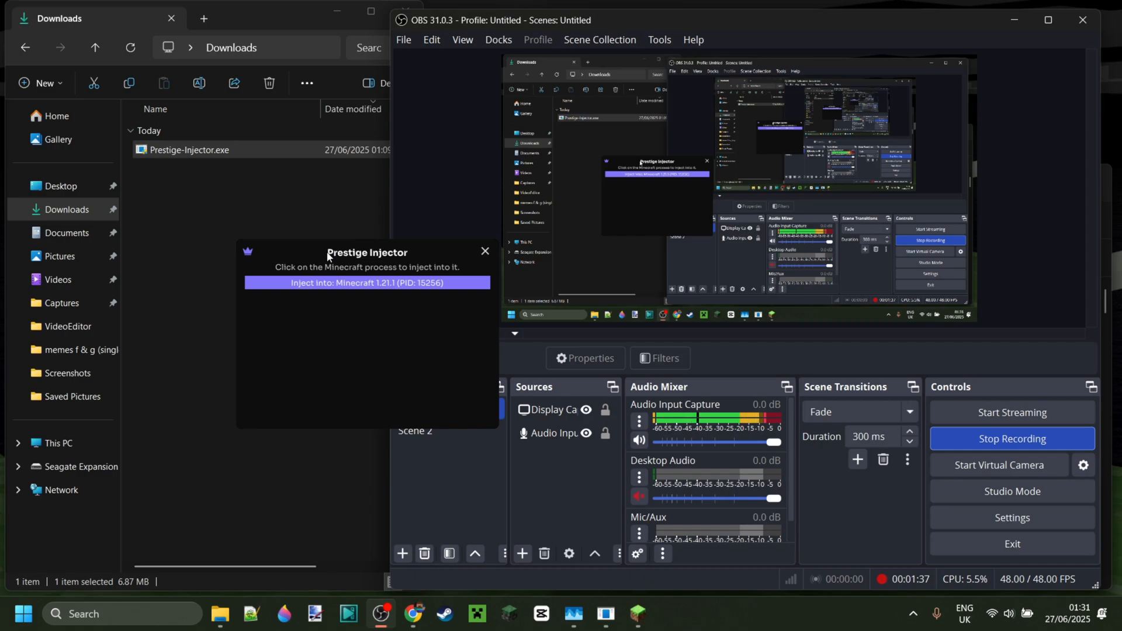
pyautogui.moveTo(337, 261)
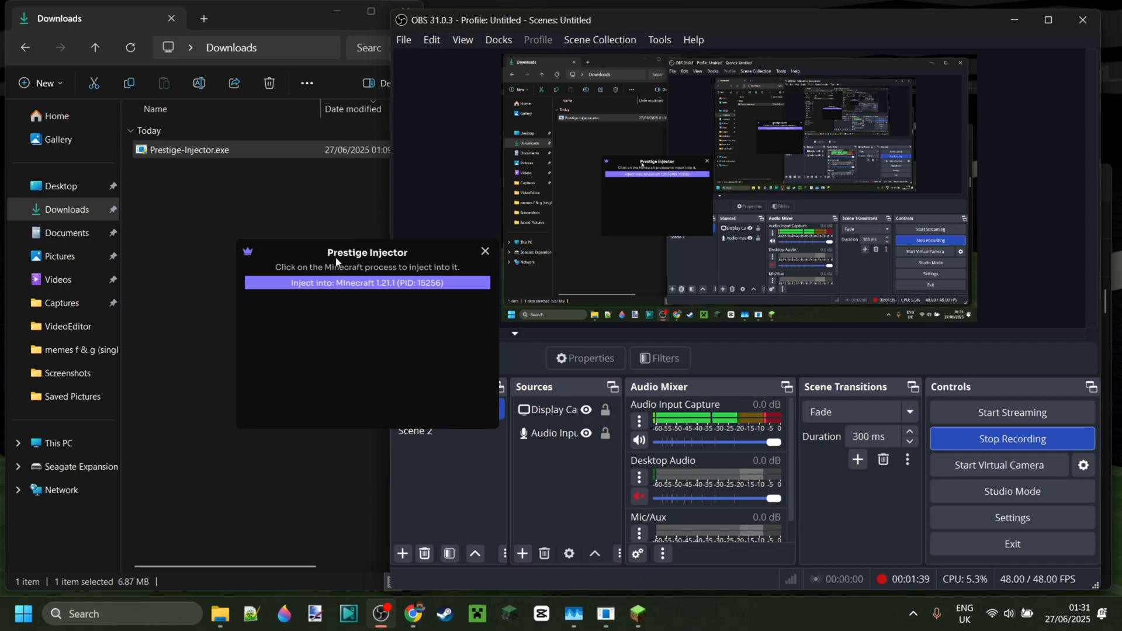
pyautogui.moveTo(1012, 438)
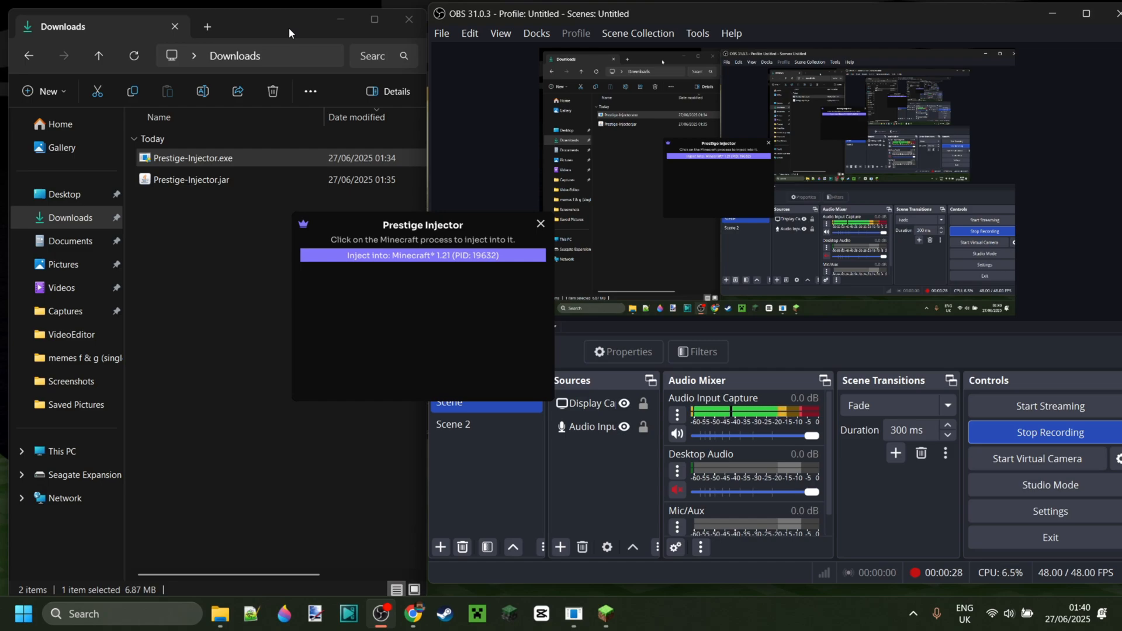
pyautogui.moveTo(410, 36)
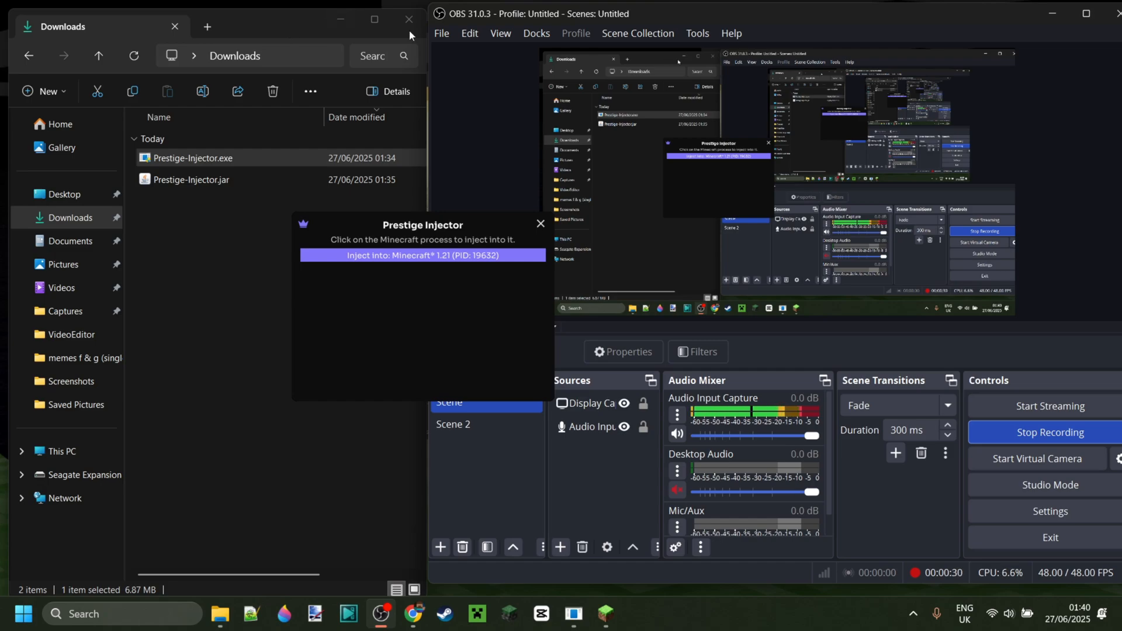